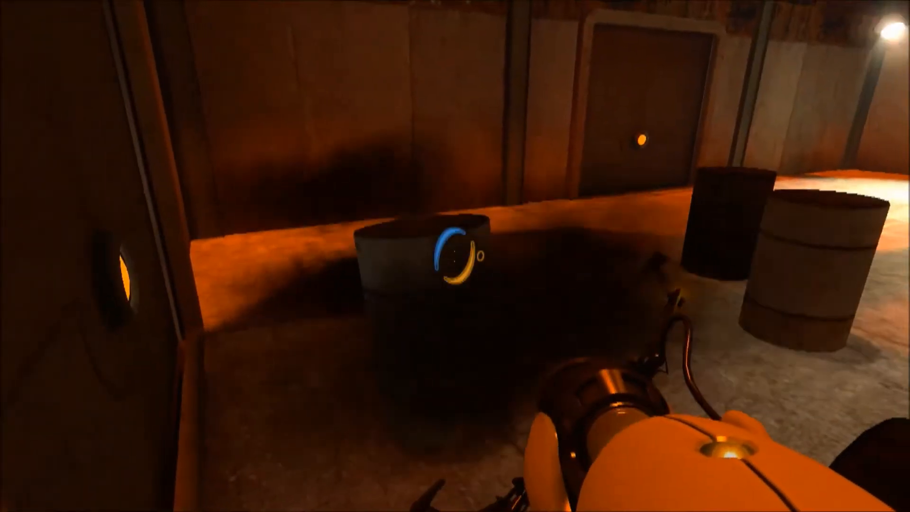
mouse_move(455, 256)
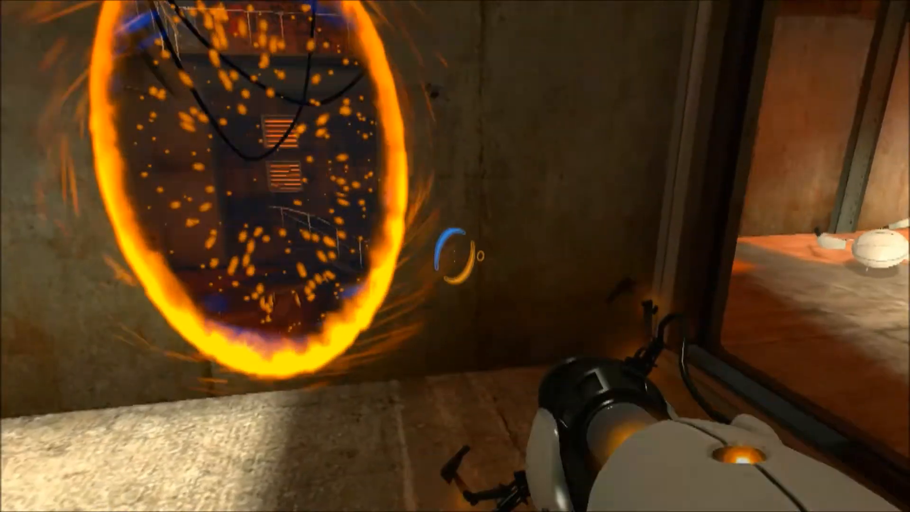
mouse_move(455, 256)
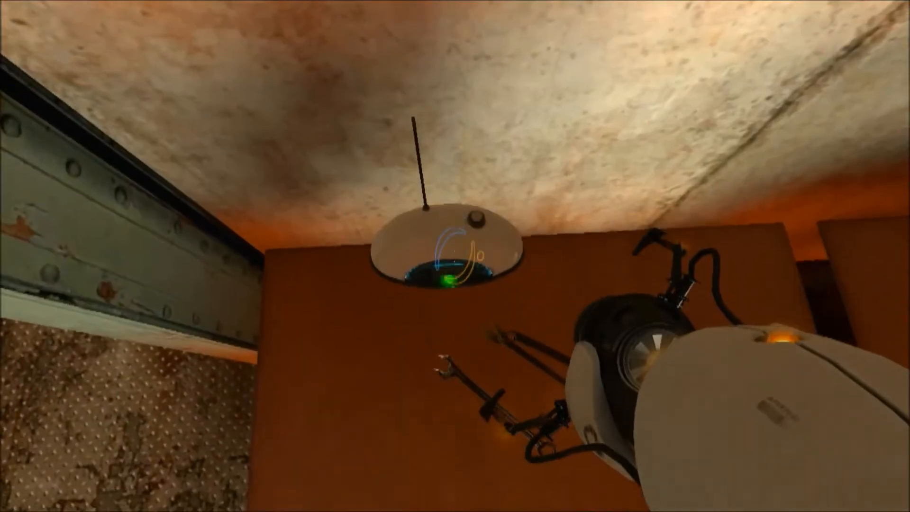
mouse_move(455, 256)
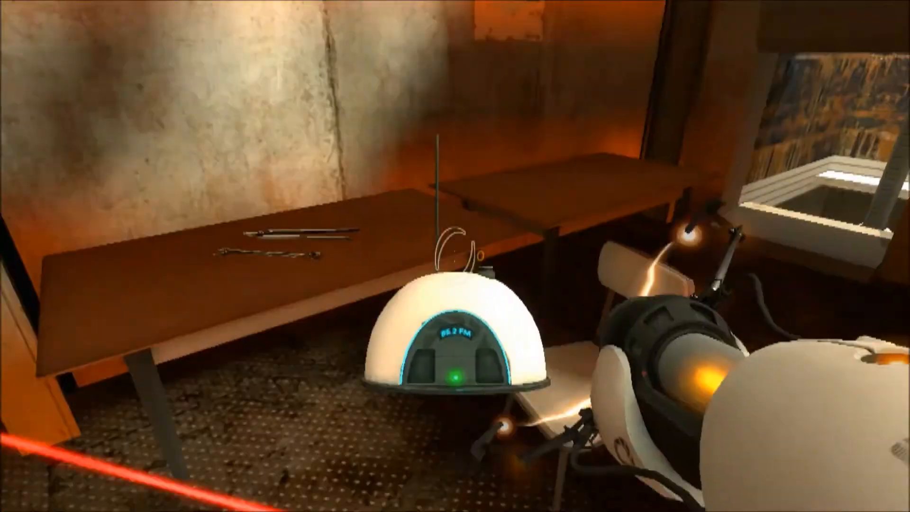
mouse_move(456, 256)
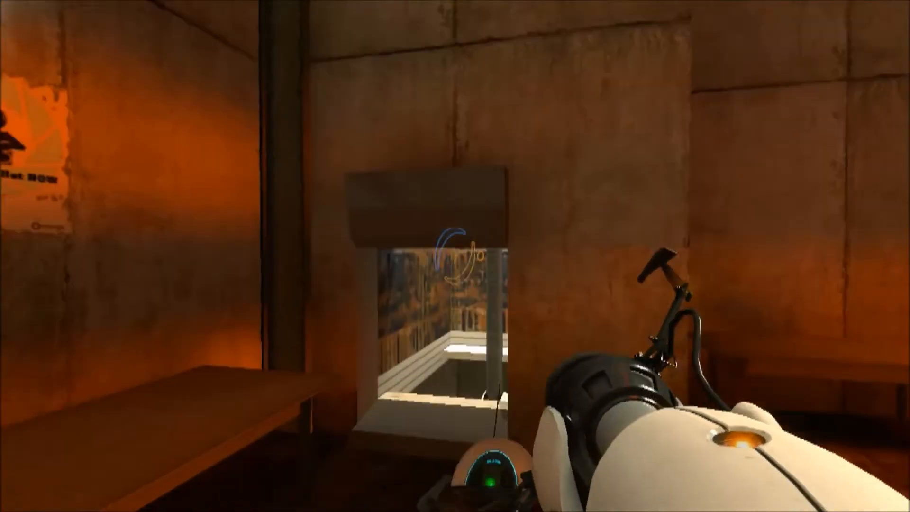
mouse_move(455, 256)
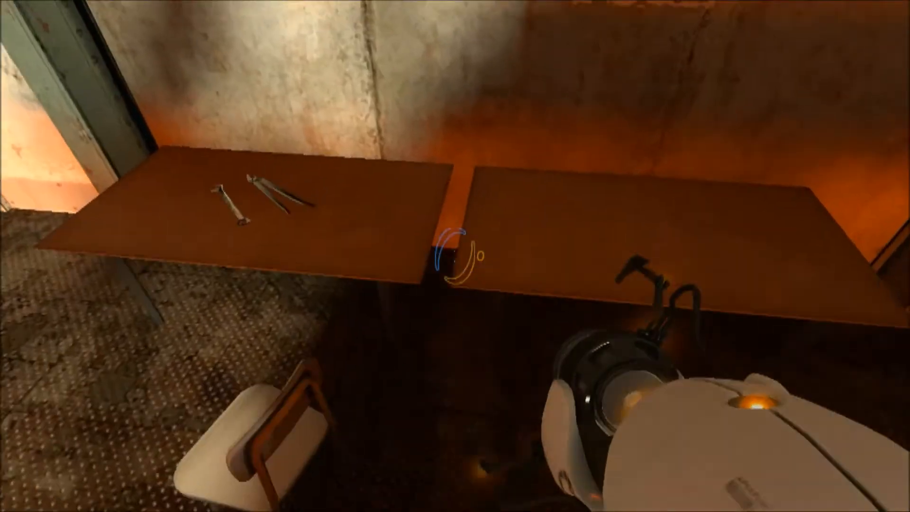
mouse_move(455, 256)
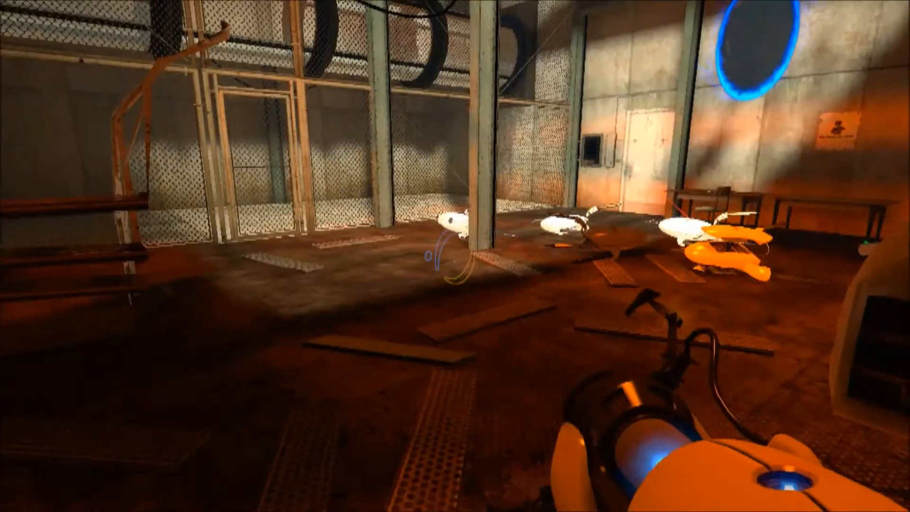
mouse_move(456, 256)
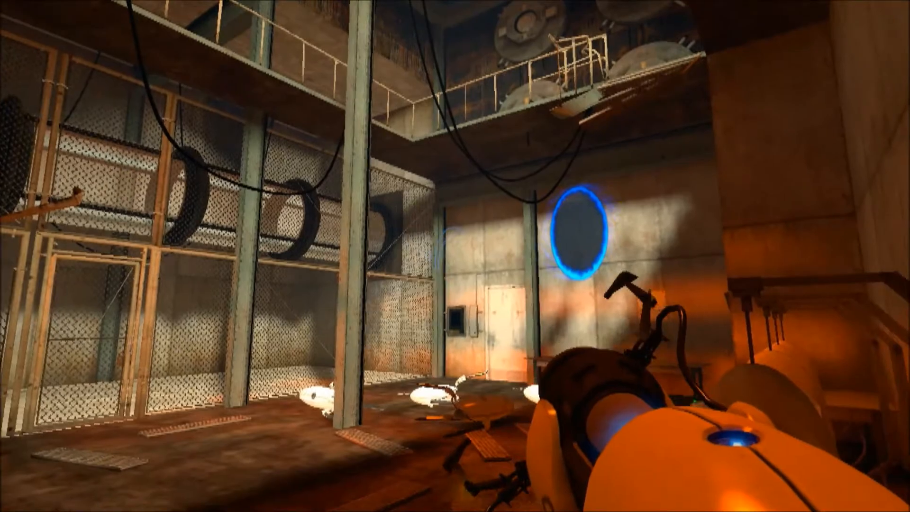